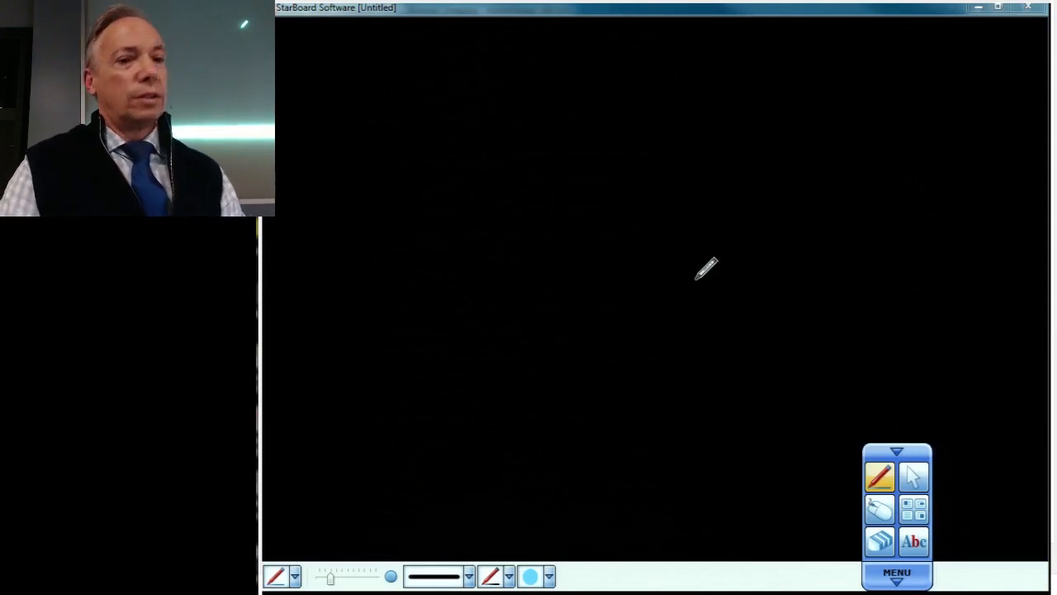
mouse_move(710, 187)
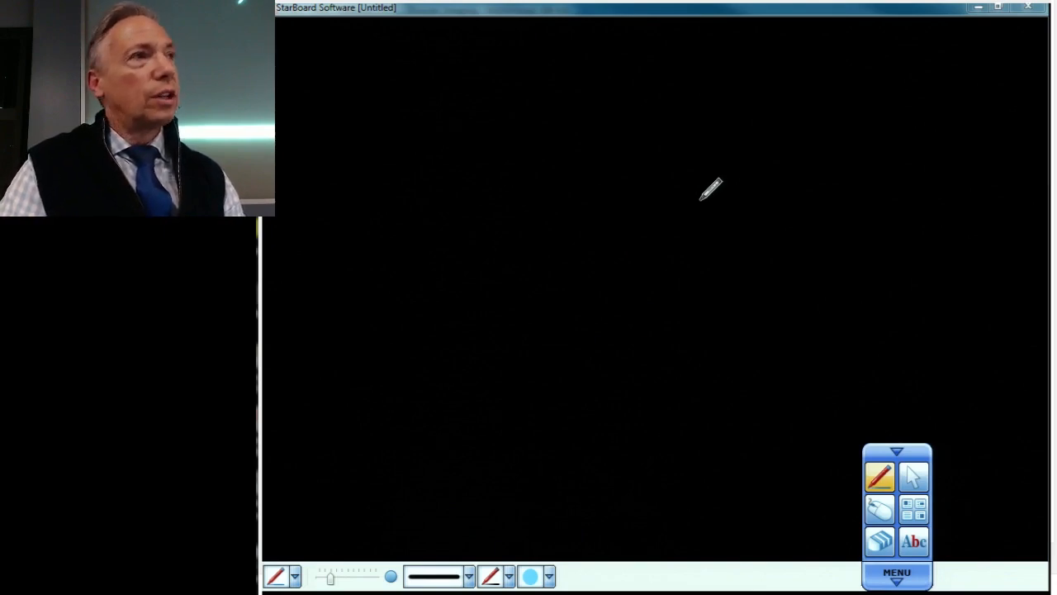
mouse_move(673, 170)
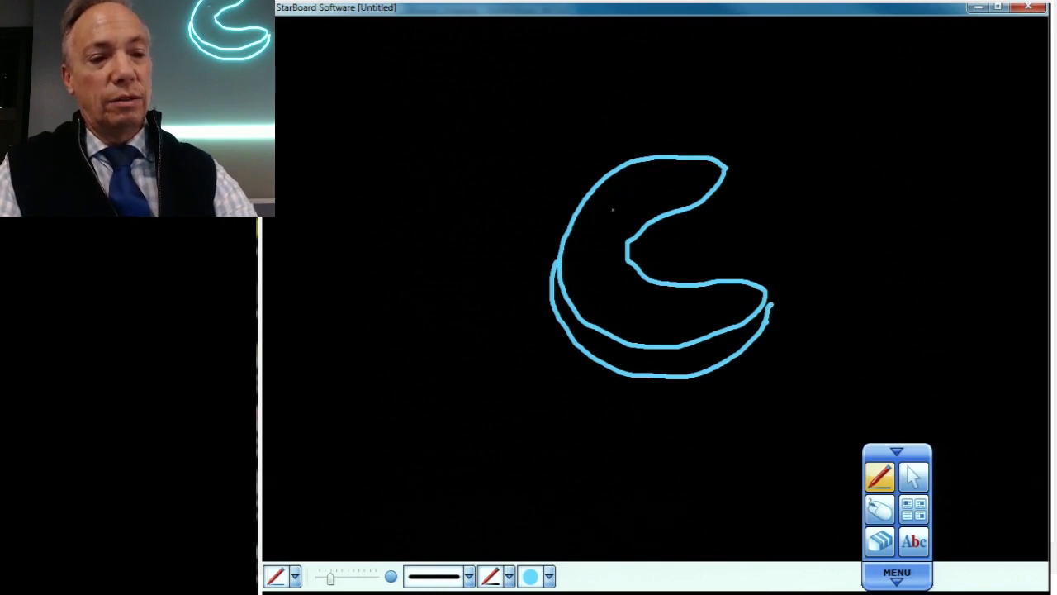
Step: Scribble light-blue shading into the torn strip along the C-shaped meniscus's inner rim
drag(612, 210, 669, 309)
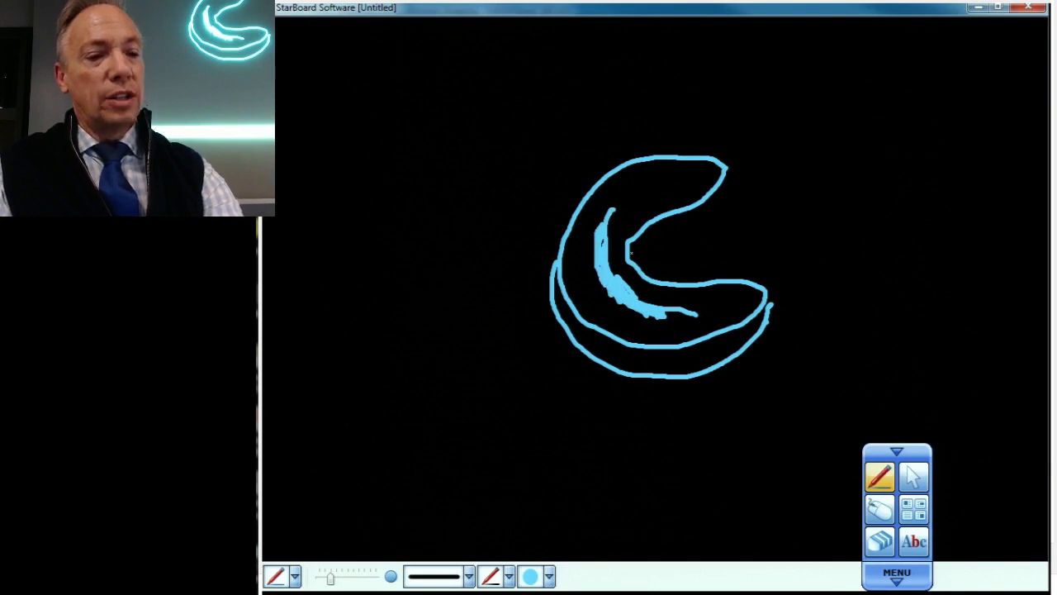
Step: Draw an arrow out of the torn strip and shade the left meniscus's fragment
drag(603, 252, 706, 248)
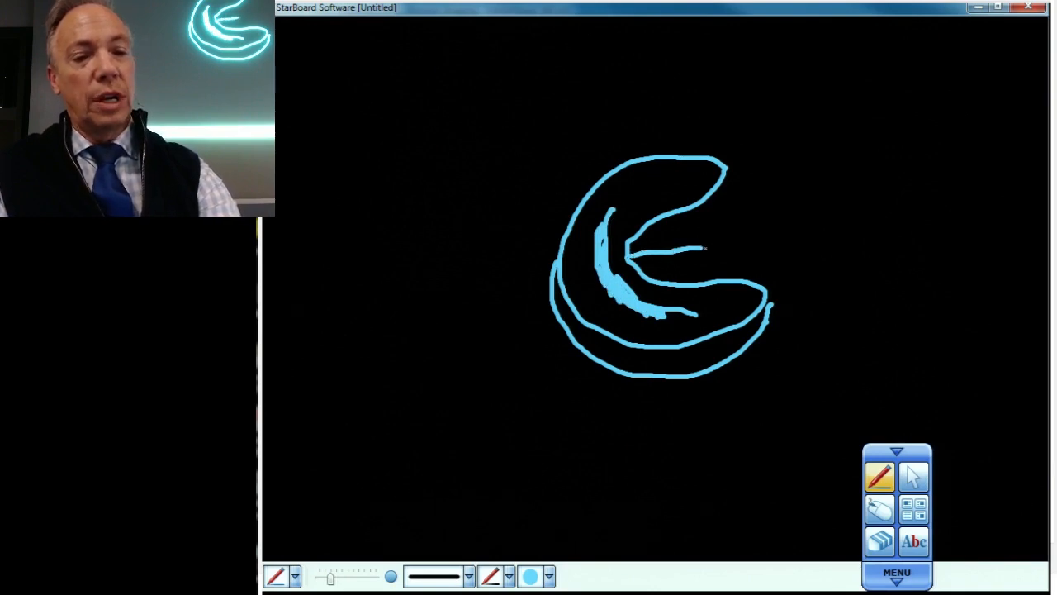
drag(702, 240, 747, 235)
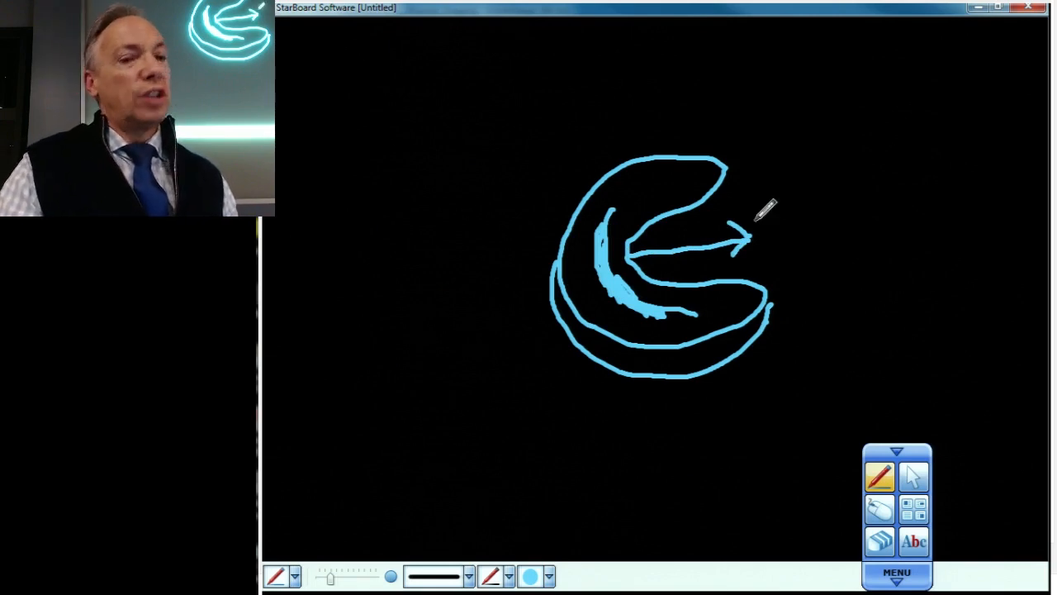
mouse_move(491, 128)
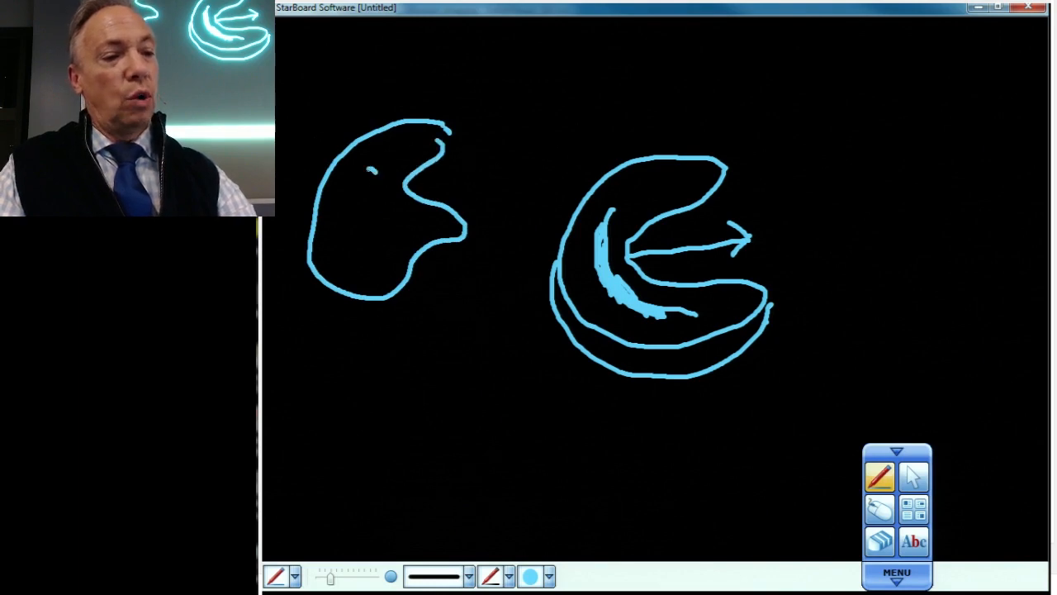
drag(355, 173, 368, 240)
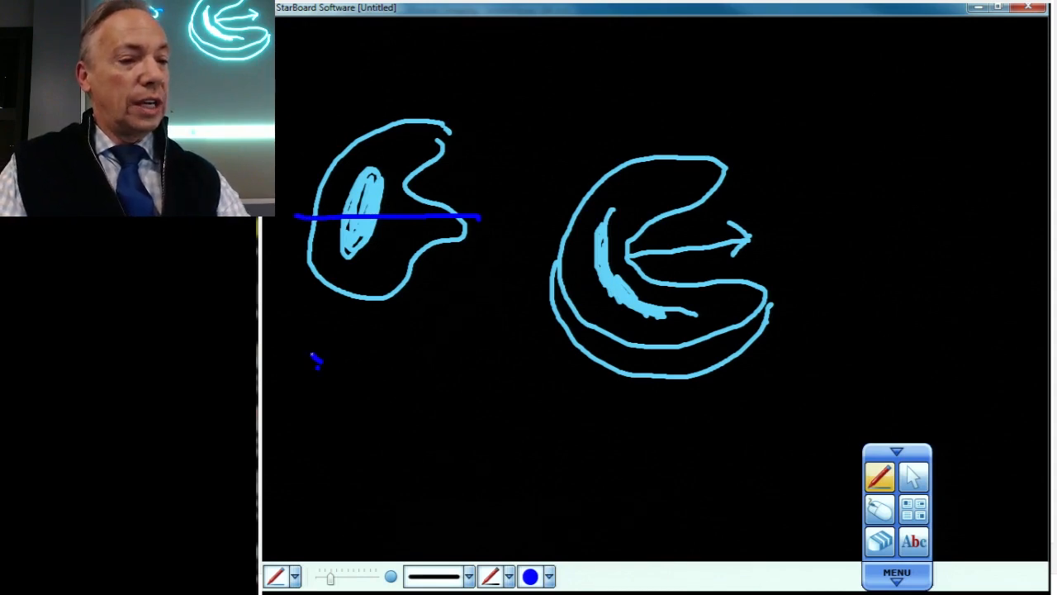
Step: Draw two dark blue triangles below the left meniscus, with a light-blue fragment between them
drag(314, 355, 306, 388)
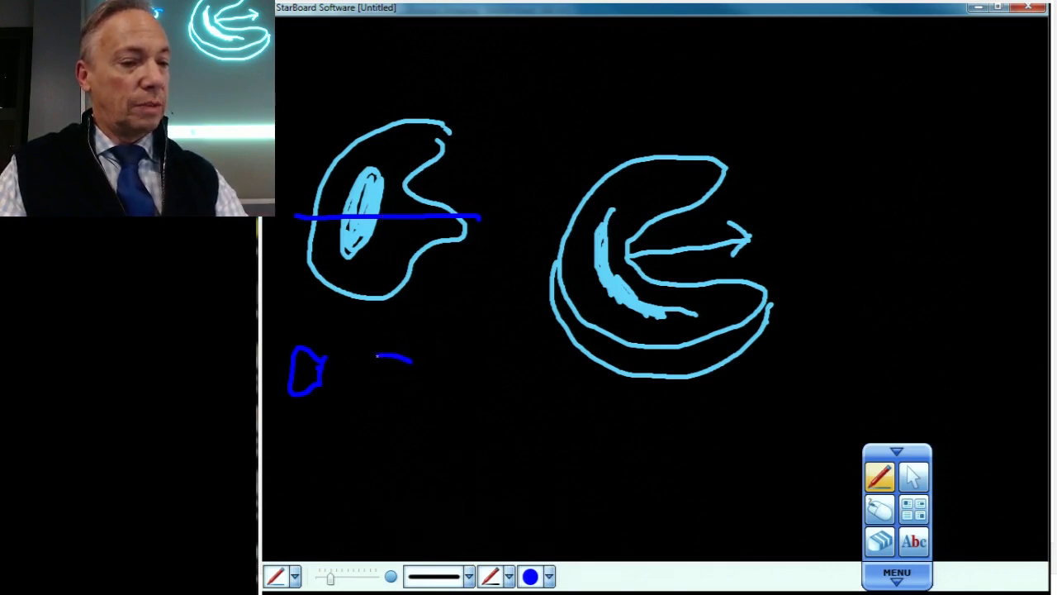
drag(376, 355, 413, 380)
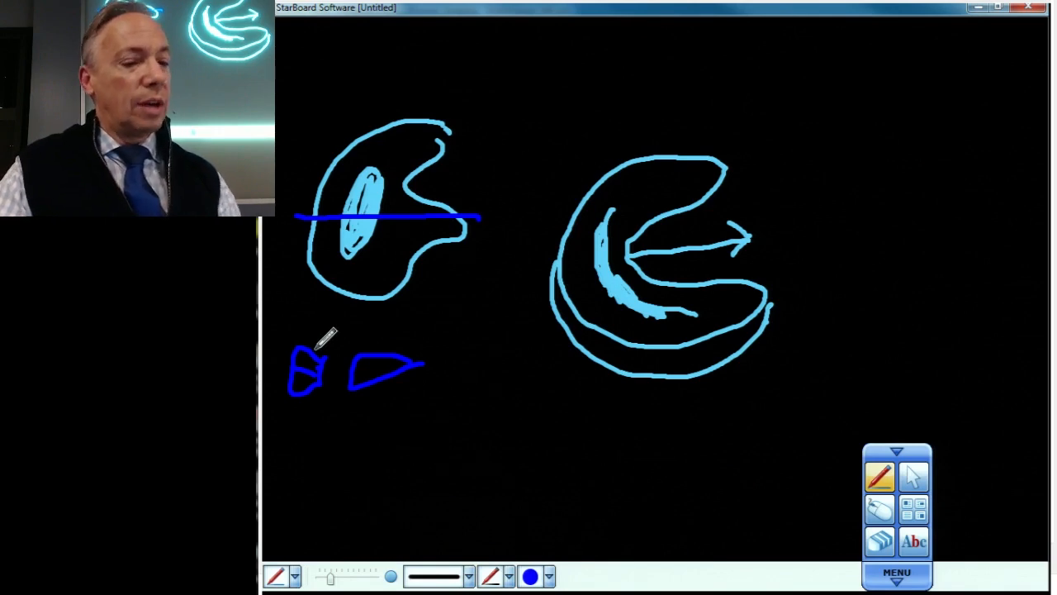
click(548, 576)
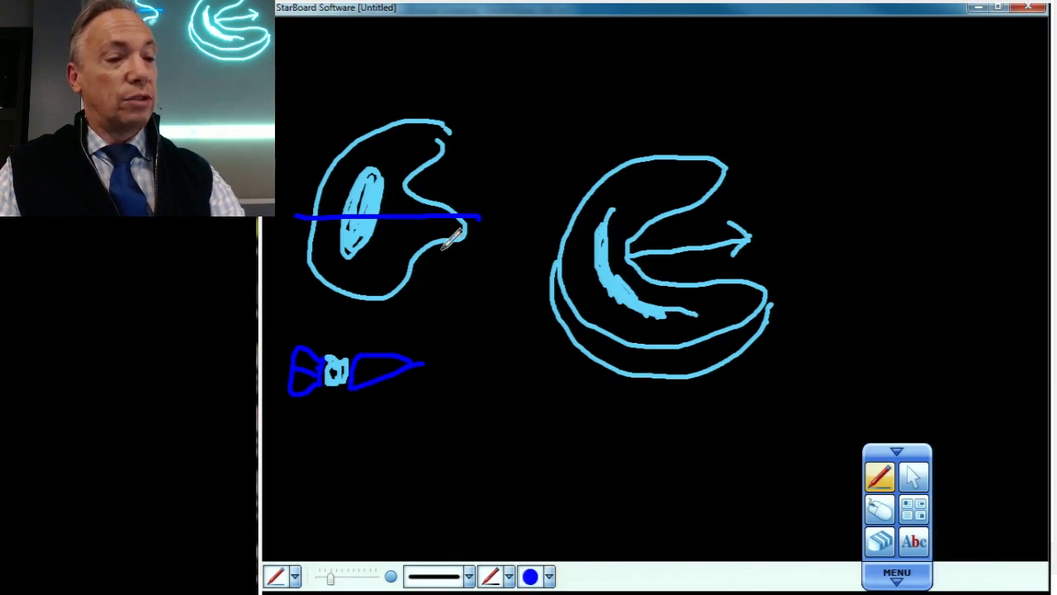
Step: Add more dark blue horizontal slice lines across the left meniscus
drag(312, 240, 463, 238)
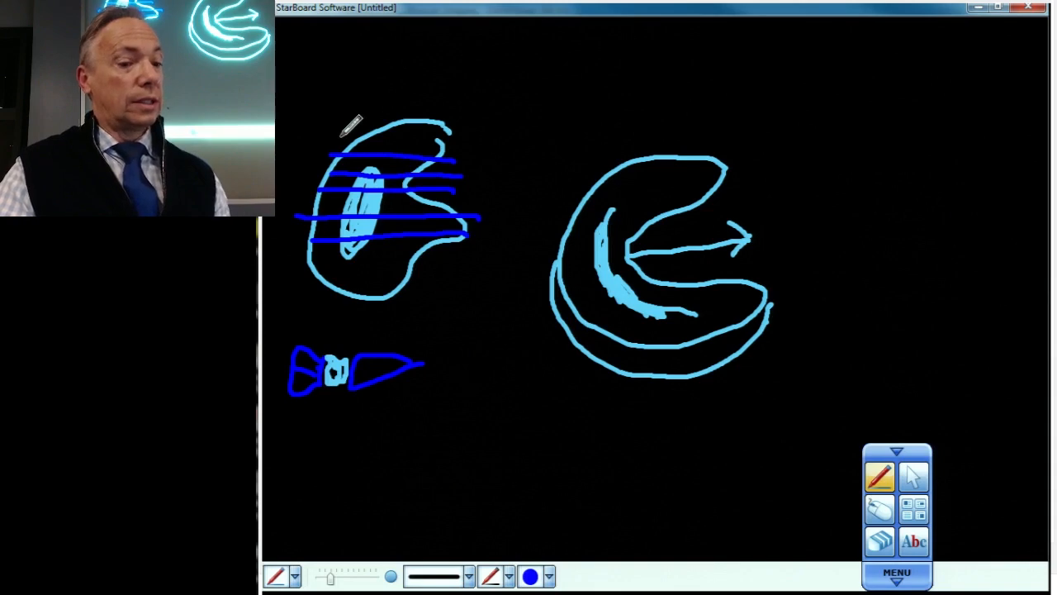
mouse_move(565, 528)
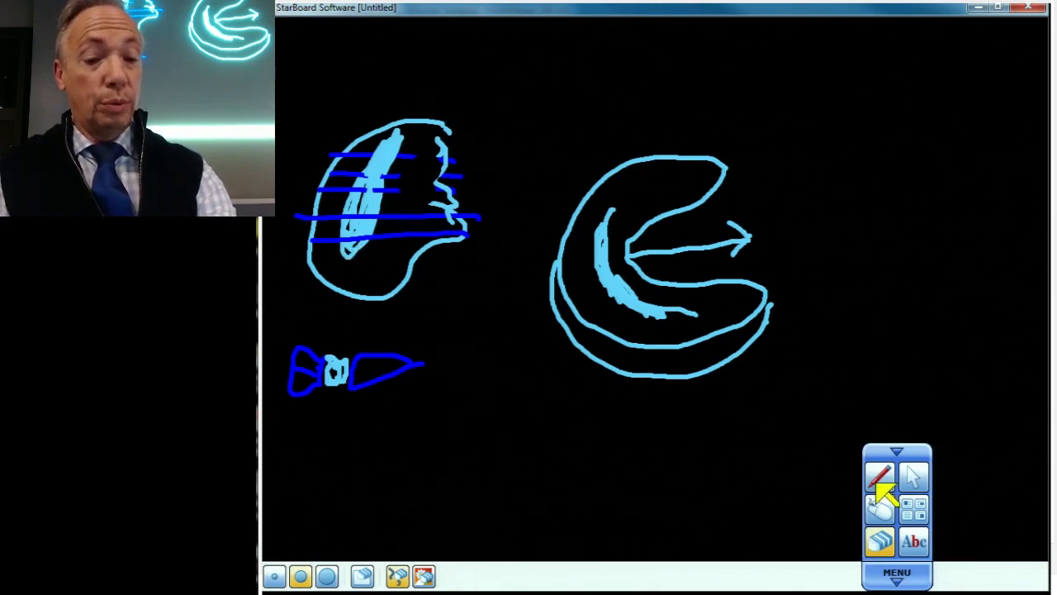
Step: Draw light-blue horizontal slice lines across the left meniscus between the dark blue ones
click(879, 475)
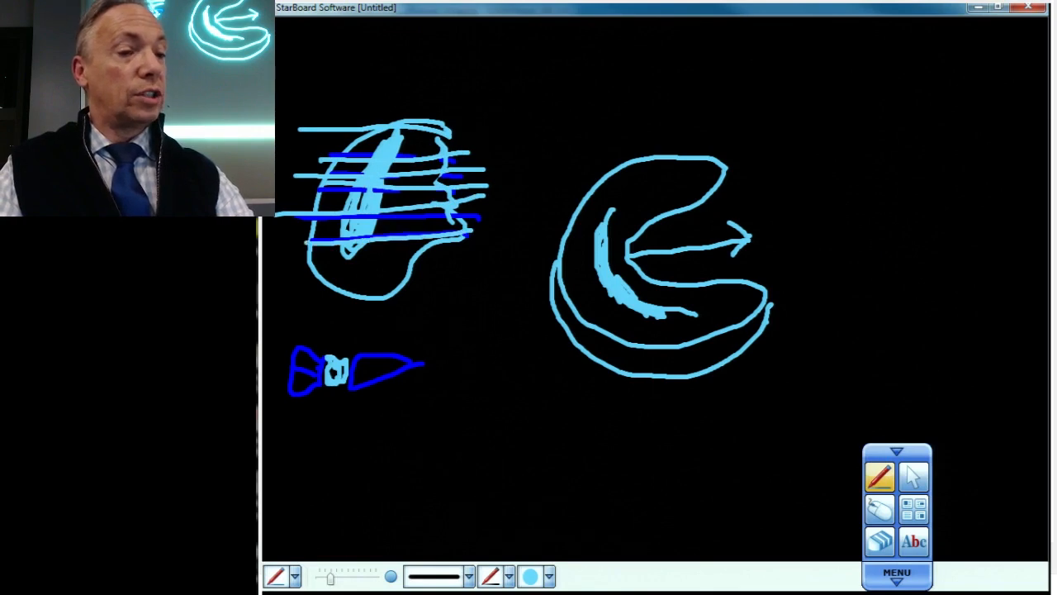
drag(306, 260, 467, 260)
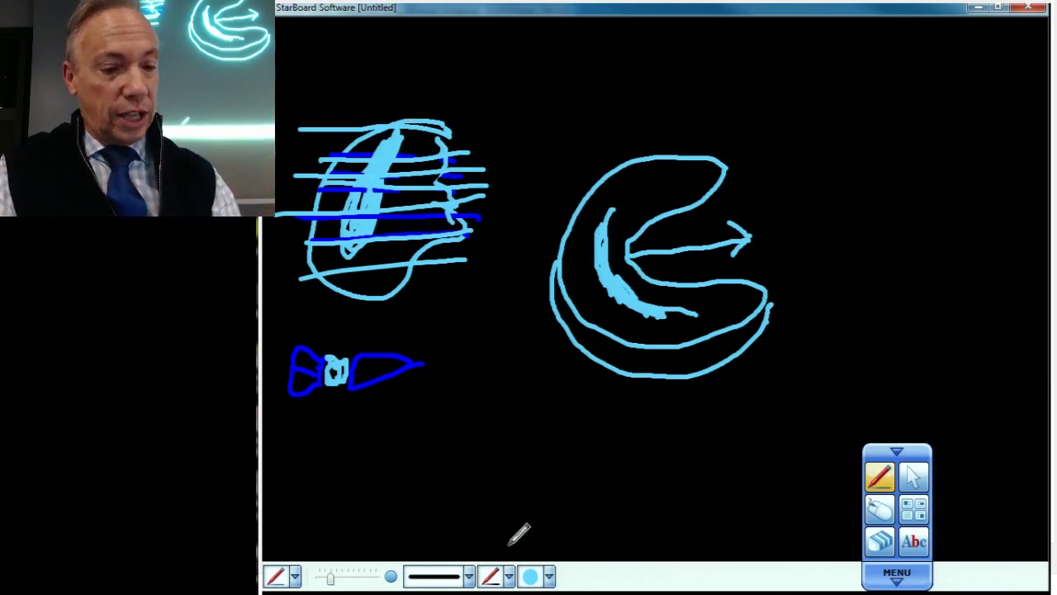
click(530, 575)
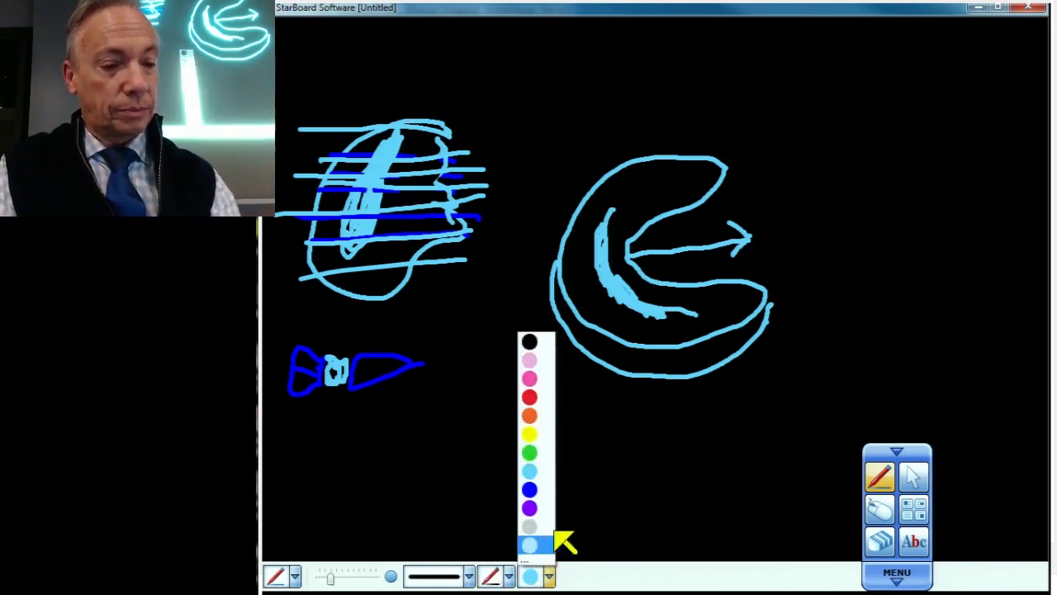
Step: Set the pen to light blue and start a fresh blank board
click(530, 544)
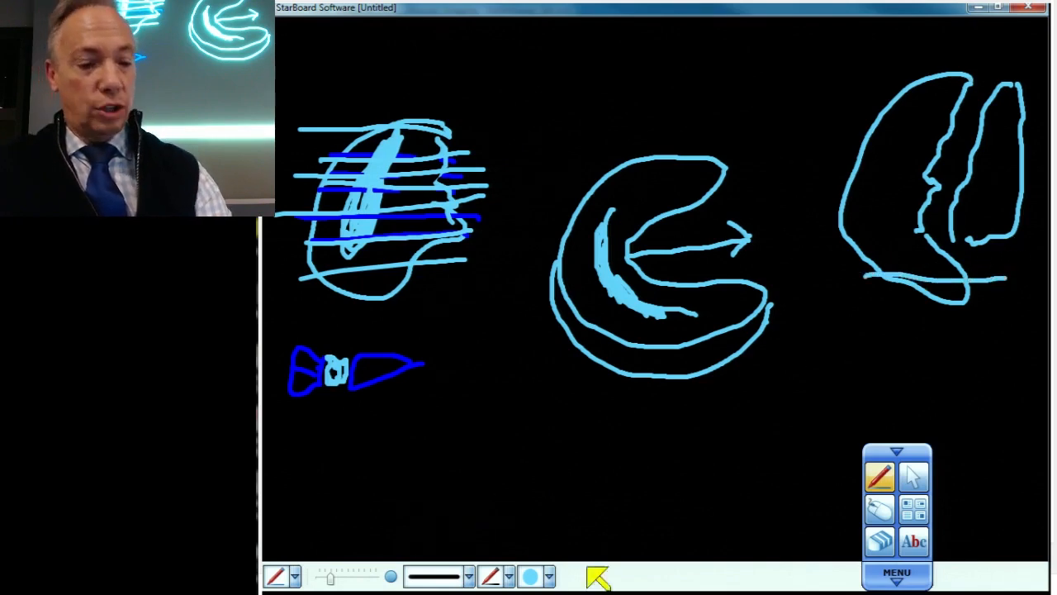
click(529, 575)
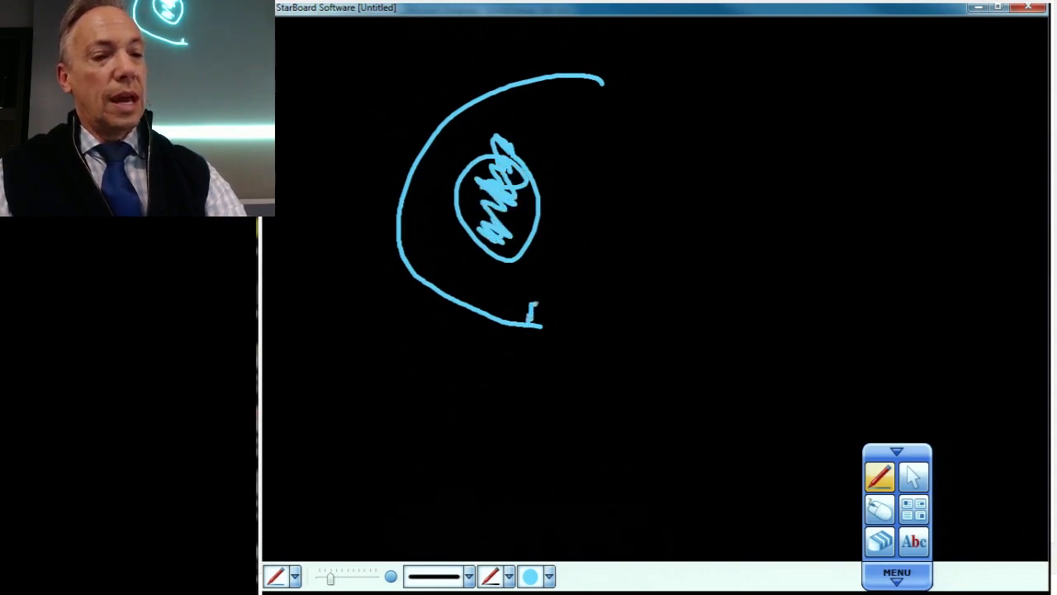
Step: Draw the jagged torn inner edge and scribble-fill the two fragment shapes
drag(532, 322, 578, 239)
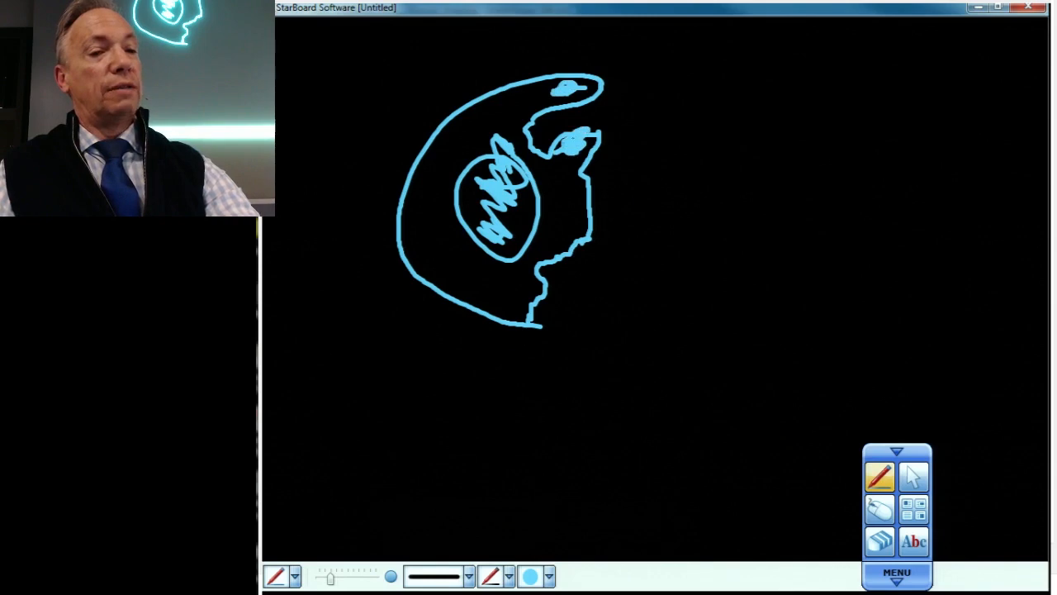
drag(562, 148, 578, 136)
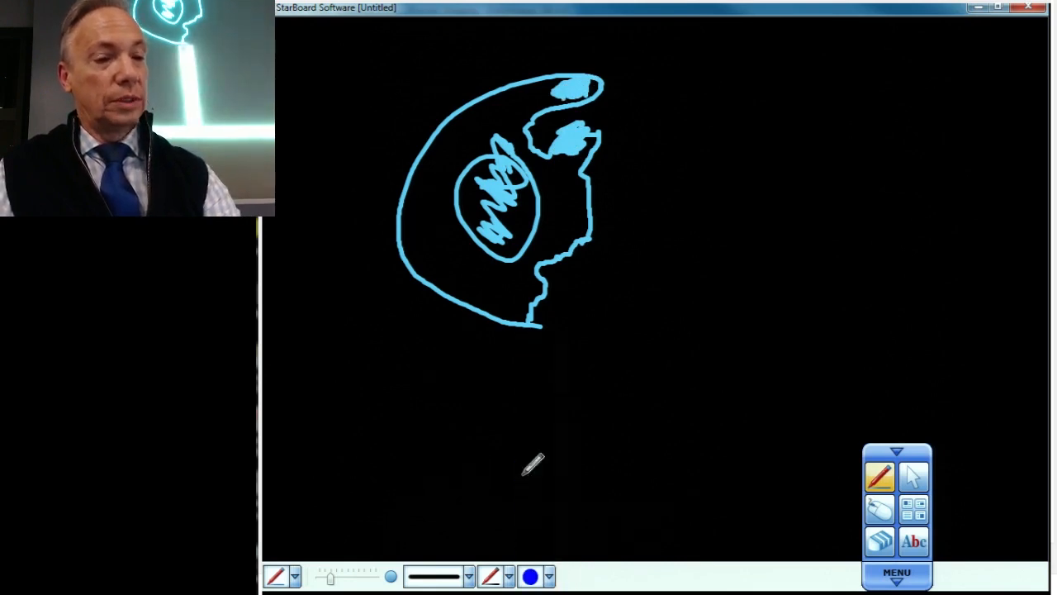
Step: Draw a vertical dark-blue slice line through the fragments and a second light-blue arc to the right
drag(570, 48, 569, 205)
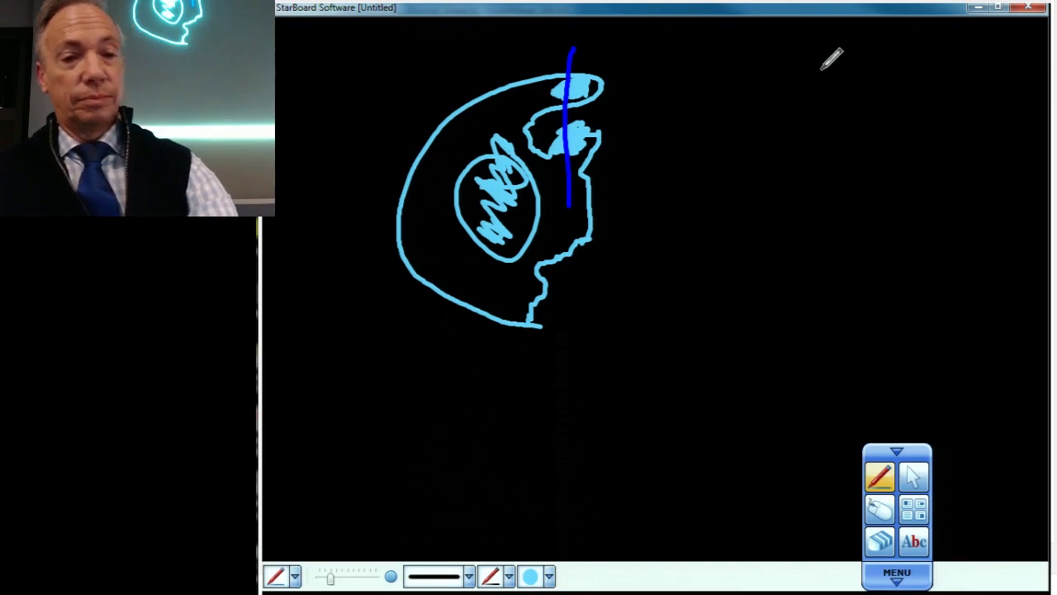
drag(818, 70, 723, 318)
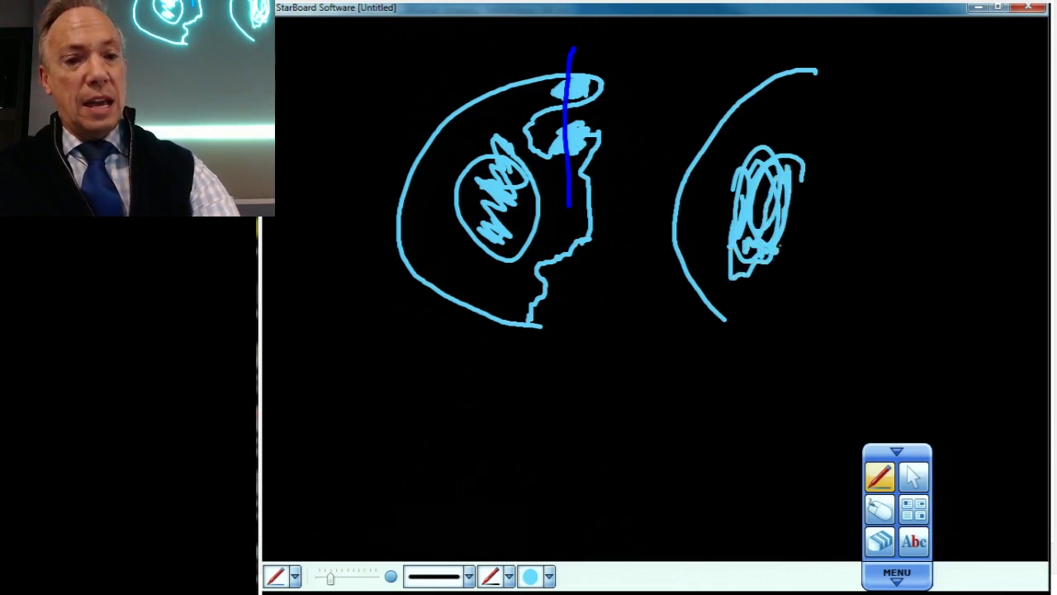
Step: Outline the right meniscus with its flipped fragment and cut a purple vertical slice line
drag(714, 320, 826, 243)
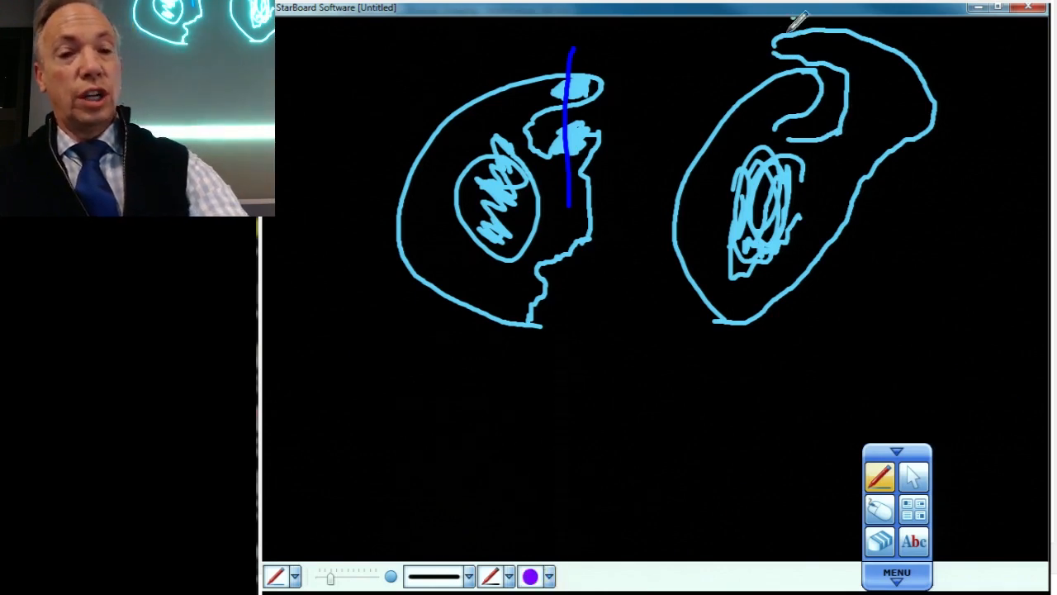
drag(792, 20, 793, 338)
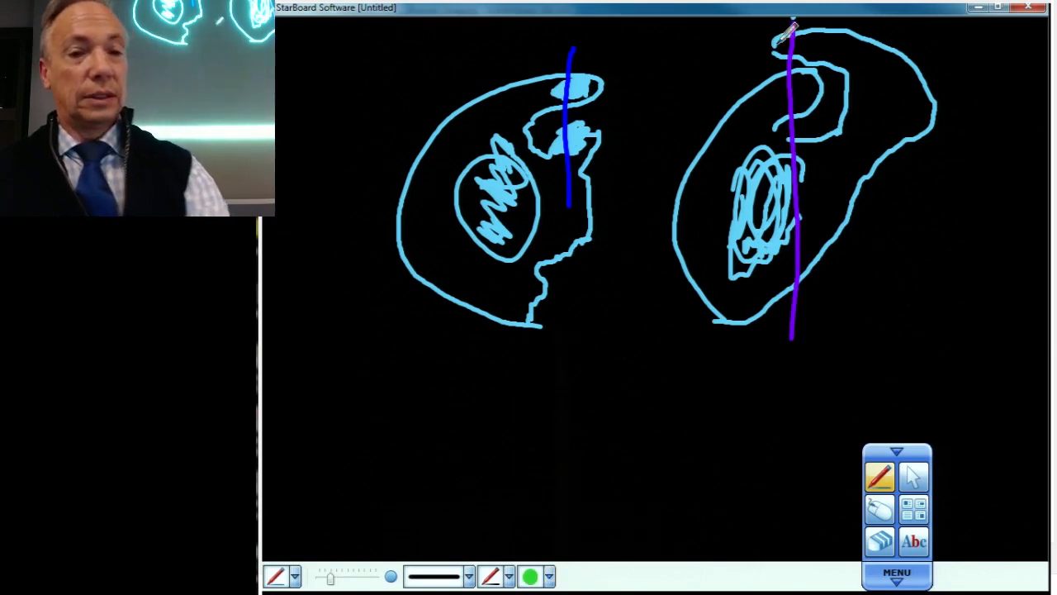
Step: Mark the top of the right meniscus with a short green stroke at the purple line
drag(776, 23, 826, 24)
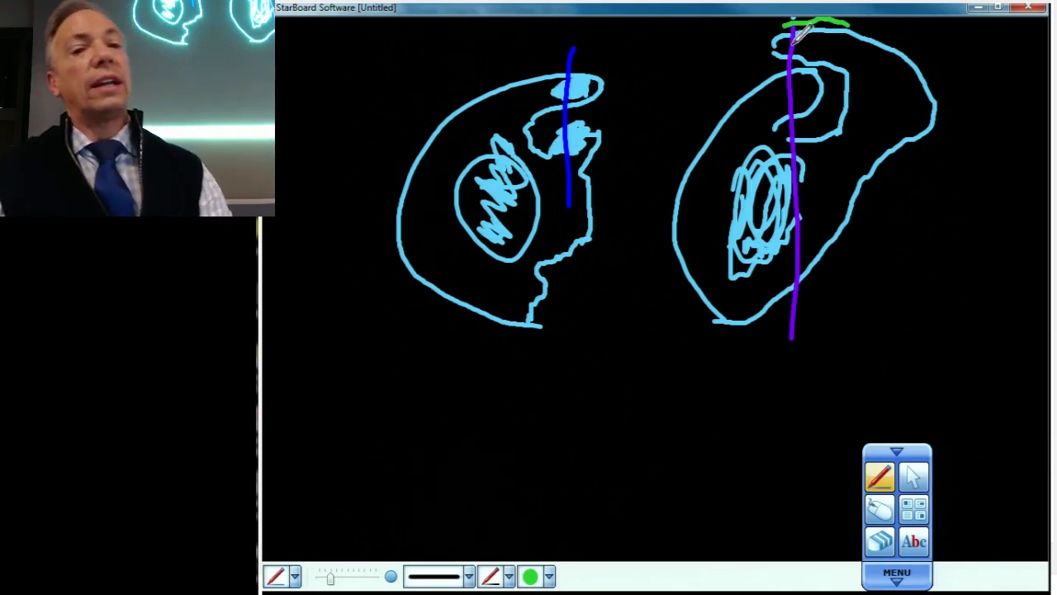
mouse_move(797, 87)
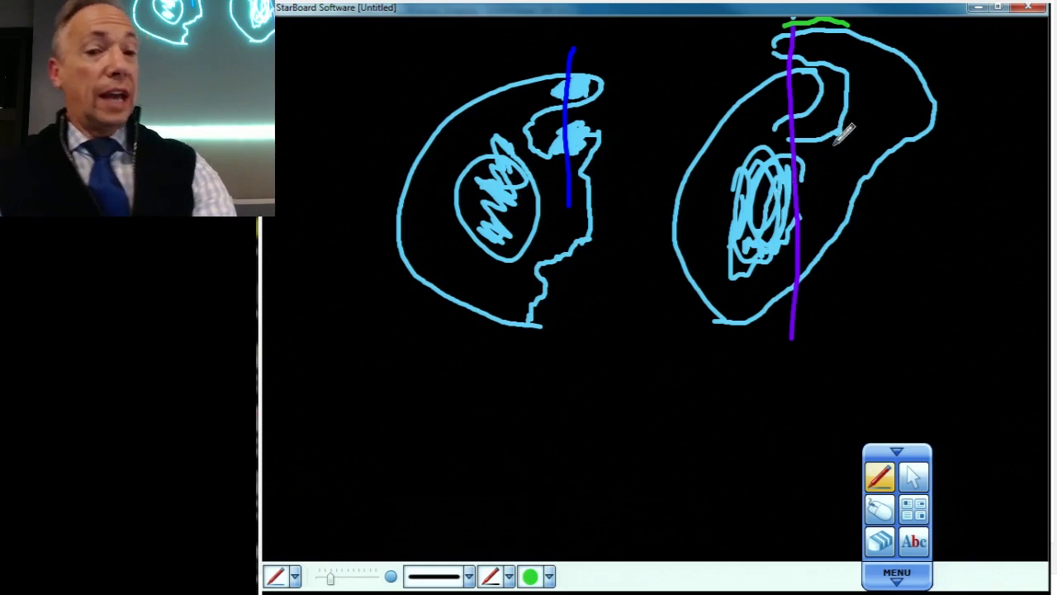
Step: Add a green fragment mark and extend the dark-blue vertical slice line down through the left sketch
drag(842, 124, 842, 157)
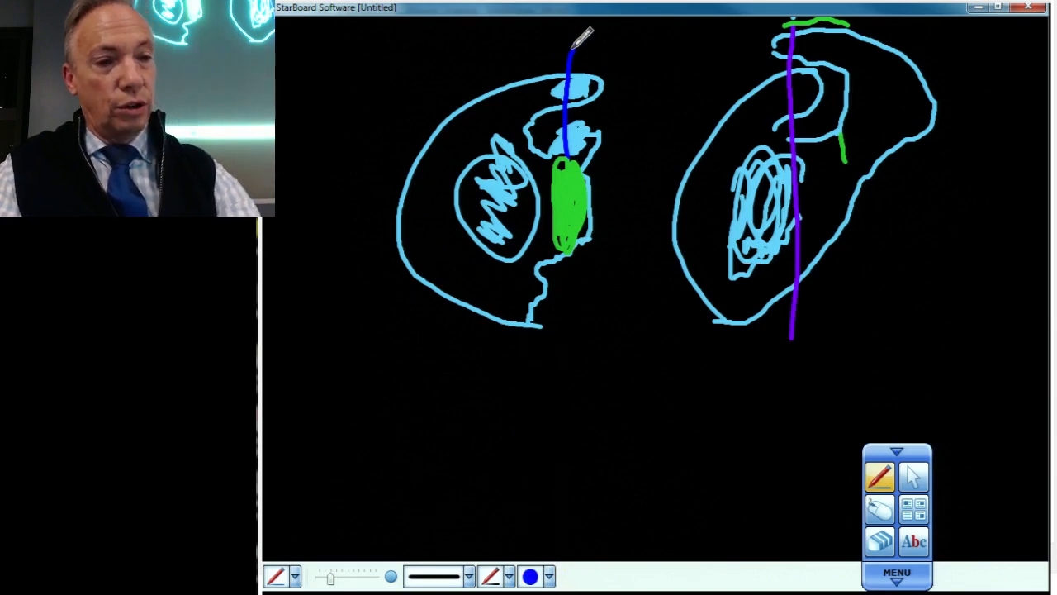
drag(566, 165, 566, 339)
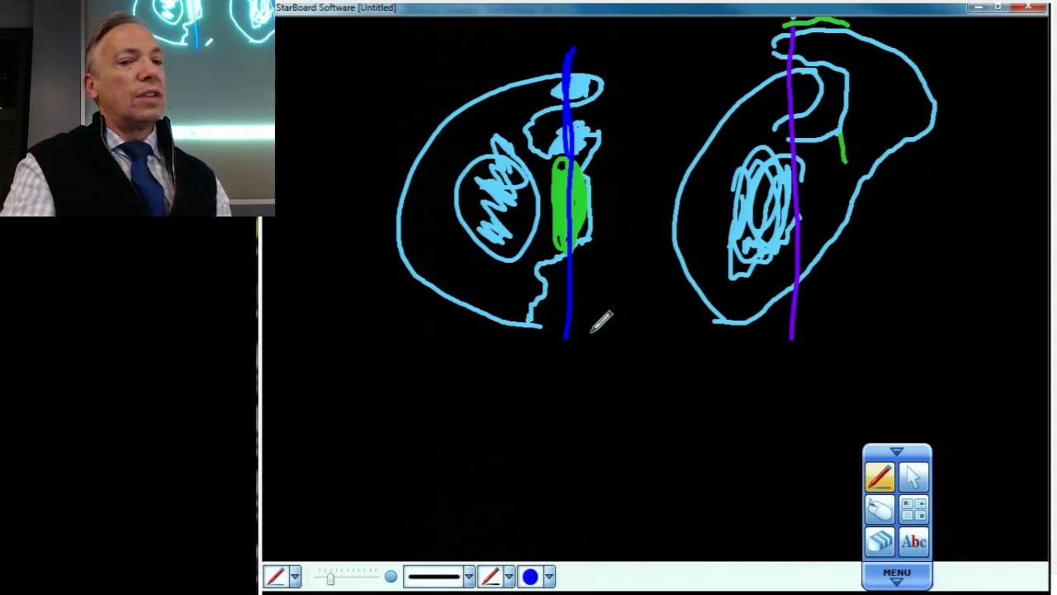
mouse_move(595, 376)
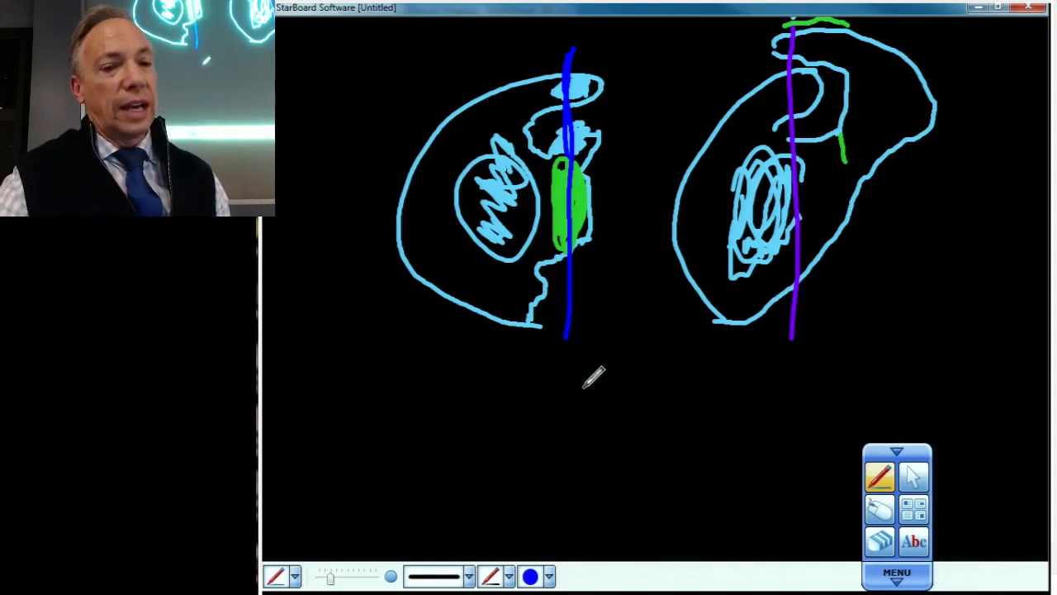